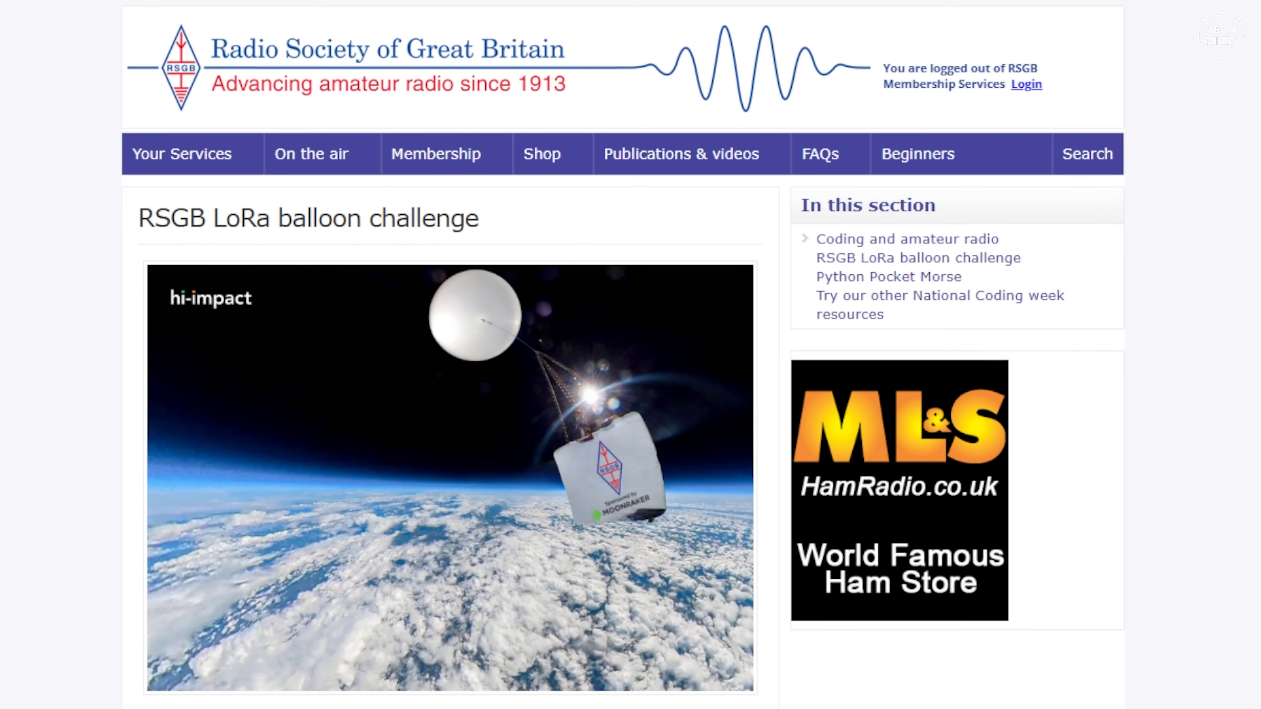
# - Scroll down through the LoRa balloon challenge page toward the 'In this section' sidebar links
pyautogui.scroll(-3)
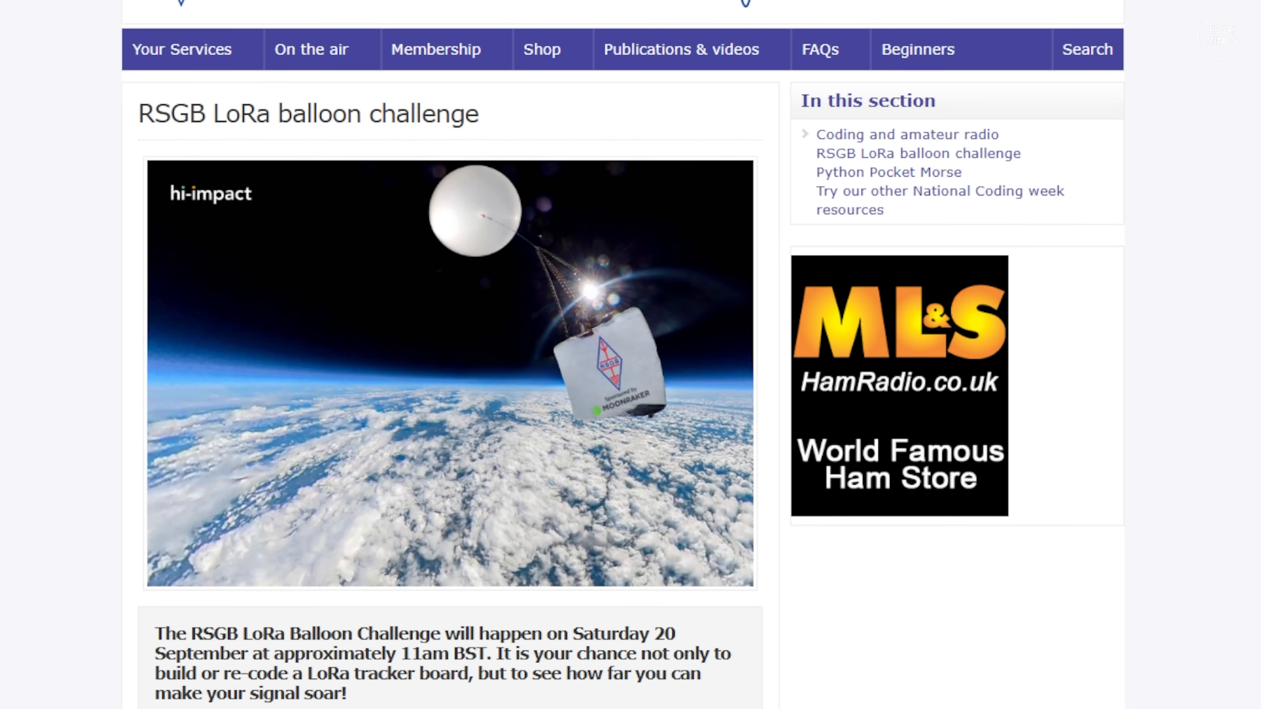
pyautogui.scroll(-3)
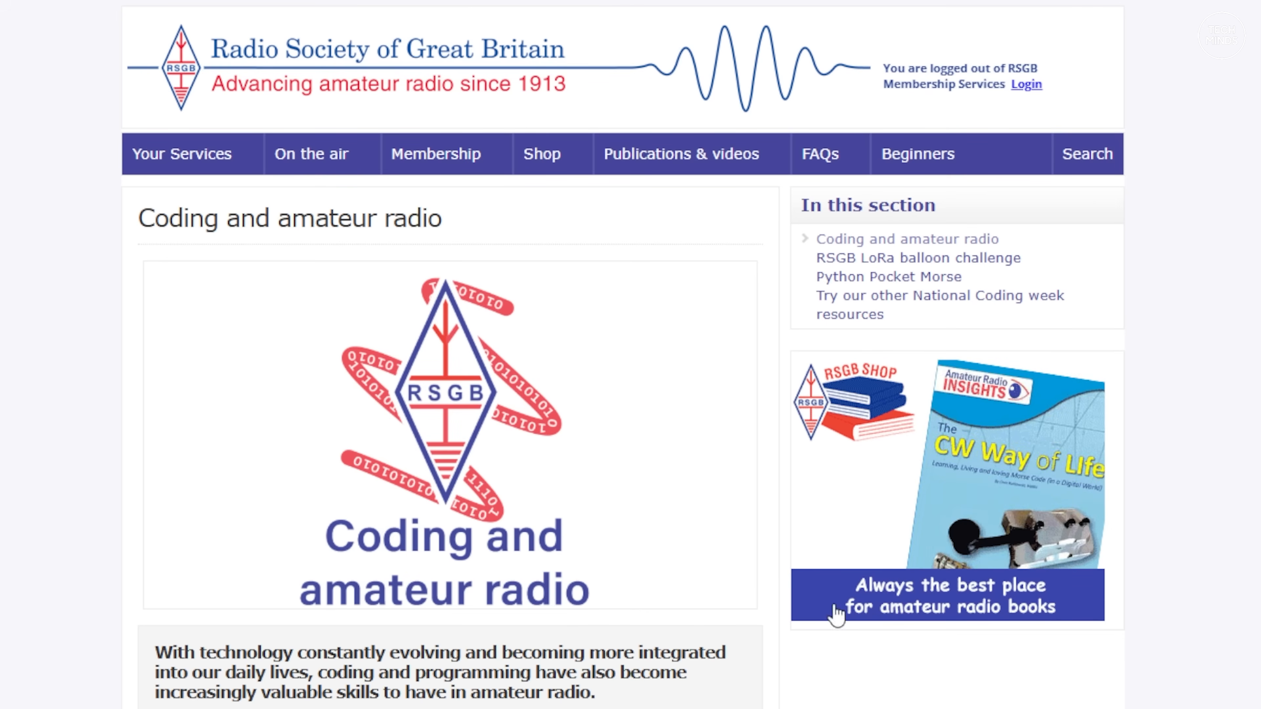
pyautogui.scroll(-3)
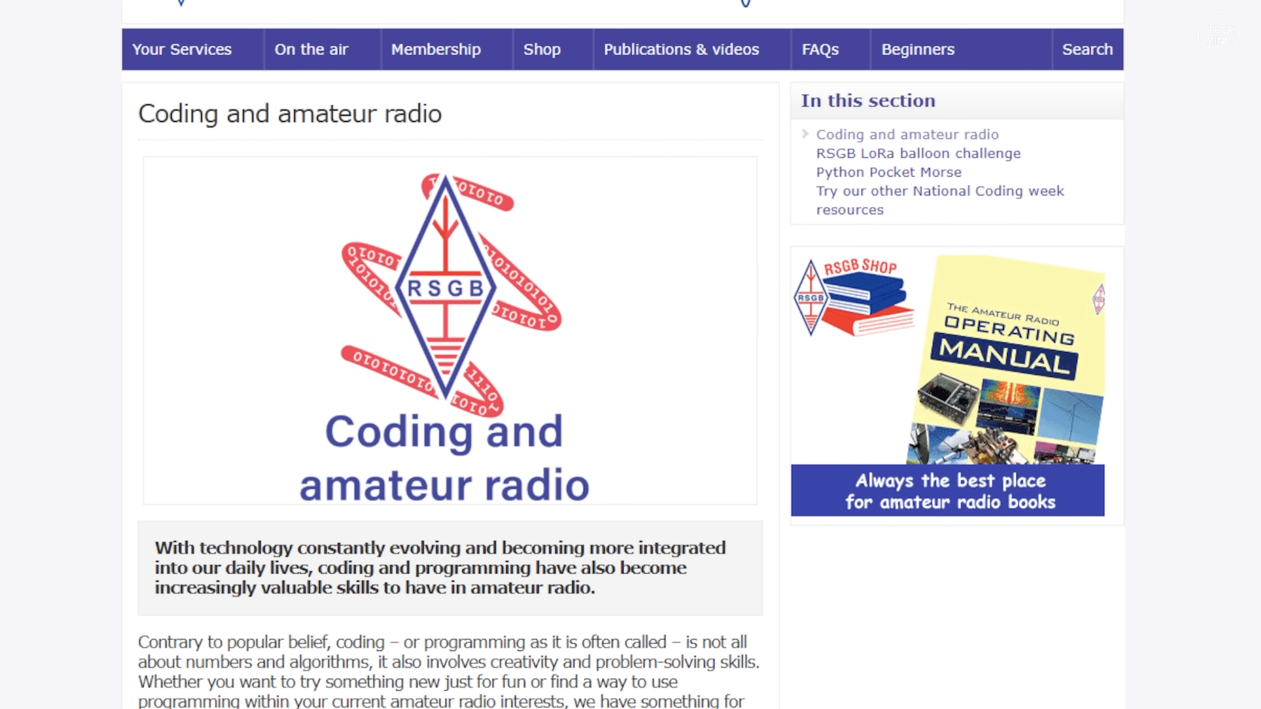
# - Return to the RSGB LoRa balloon challenge page and scroll to the 'Tell me about the competition' prizes
pyautogui.click(917, 153)
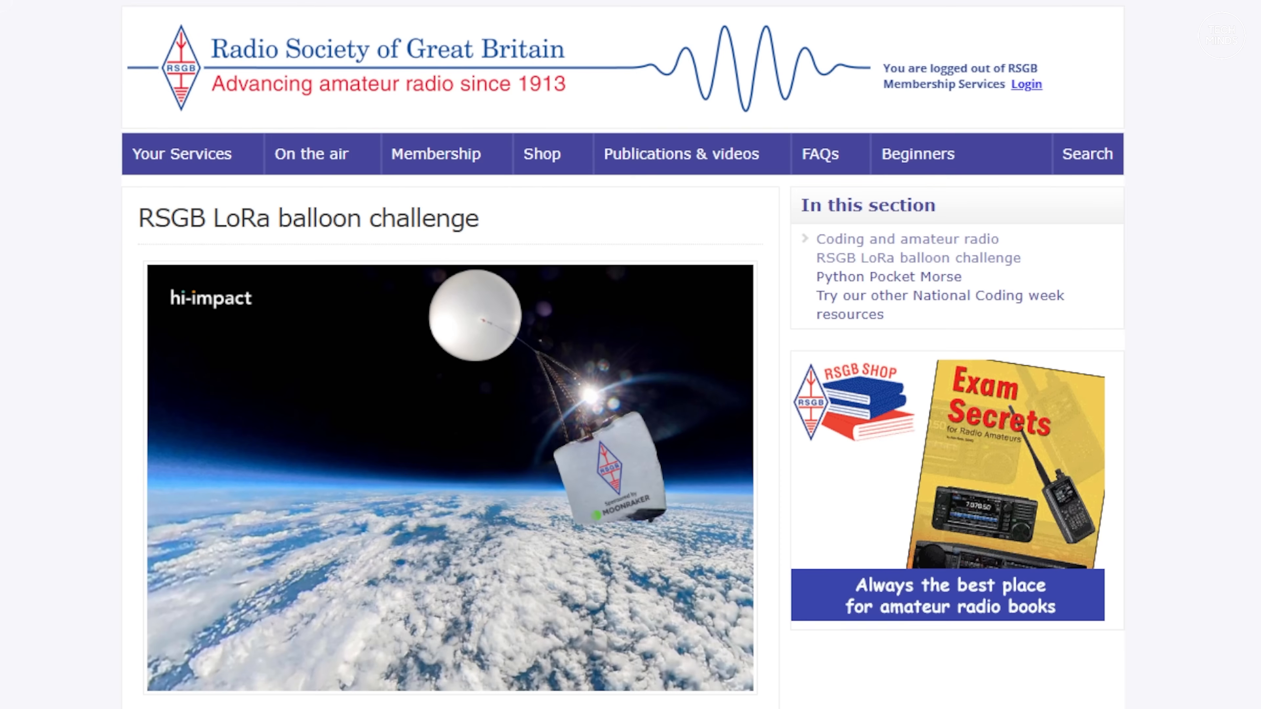
pyautogui.scroll(-3)
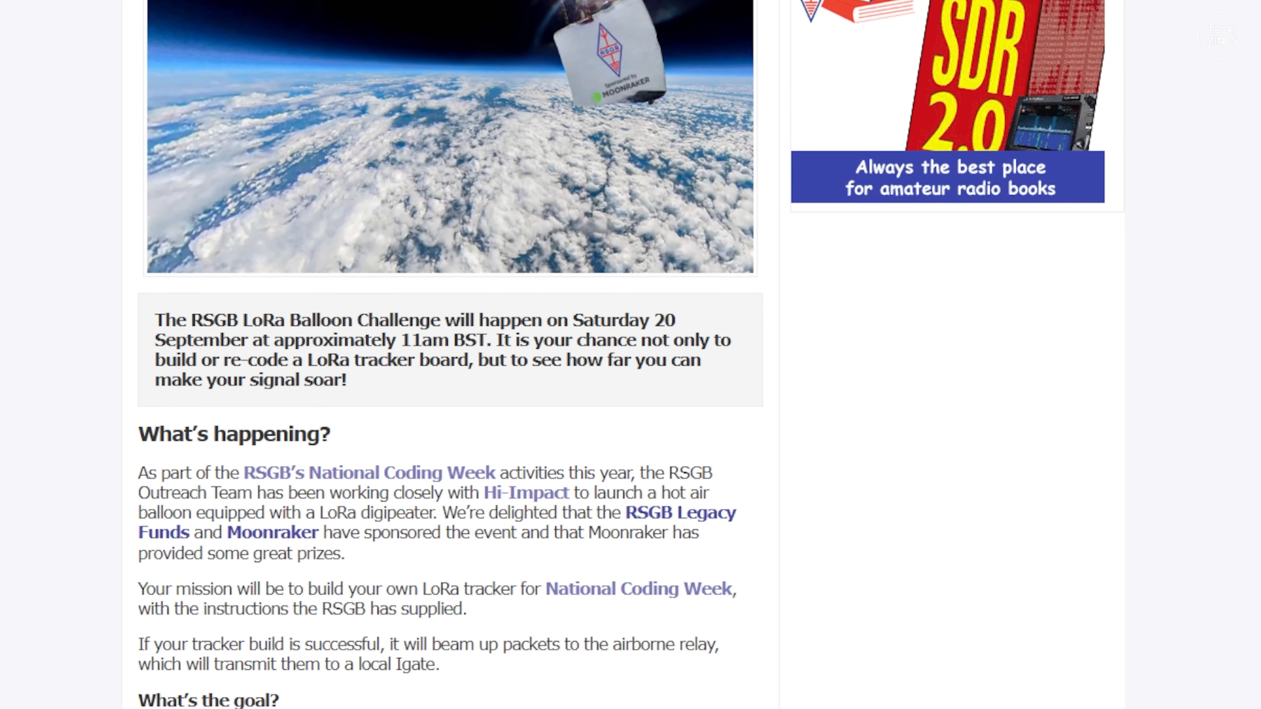
pyautogui.scroll(-3)
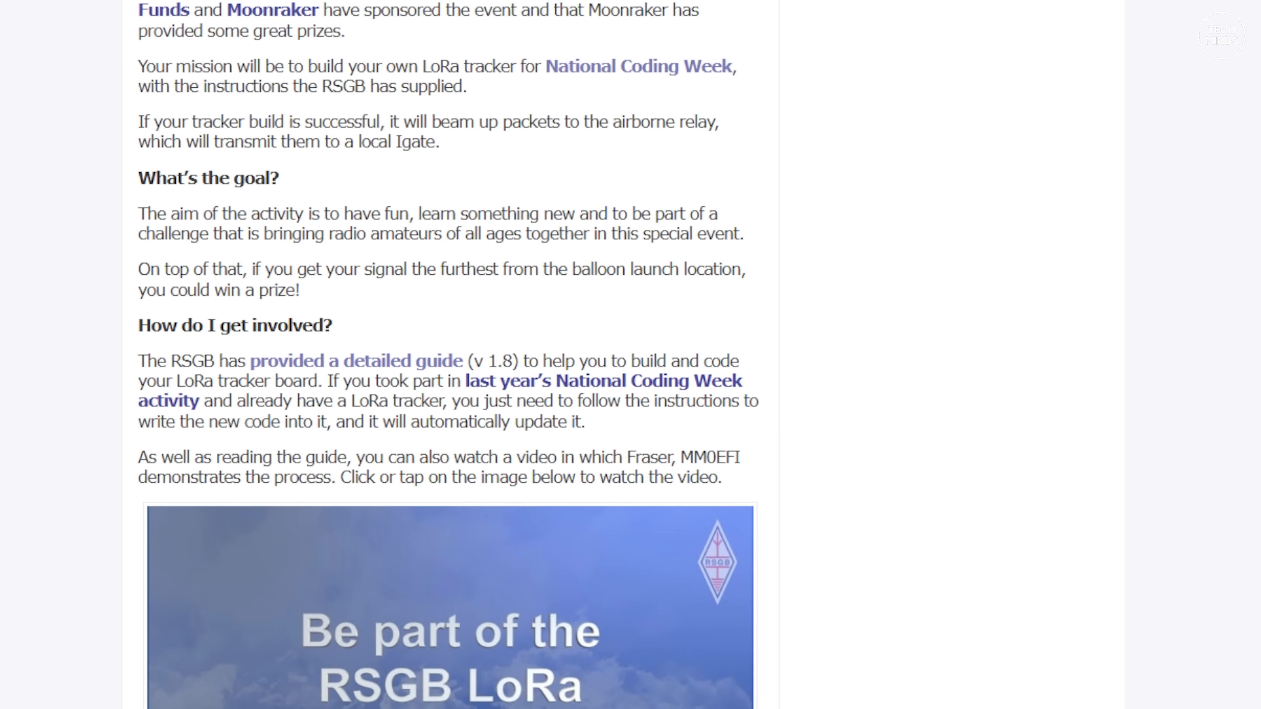
pyautogui.scroll(-3)
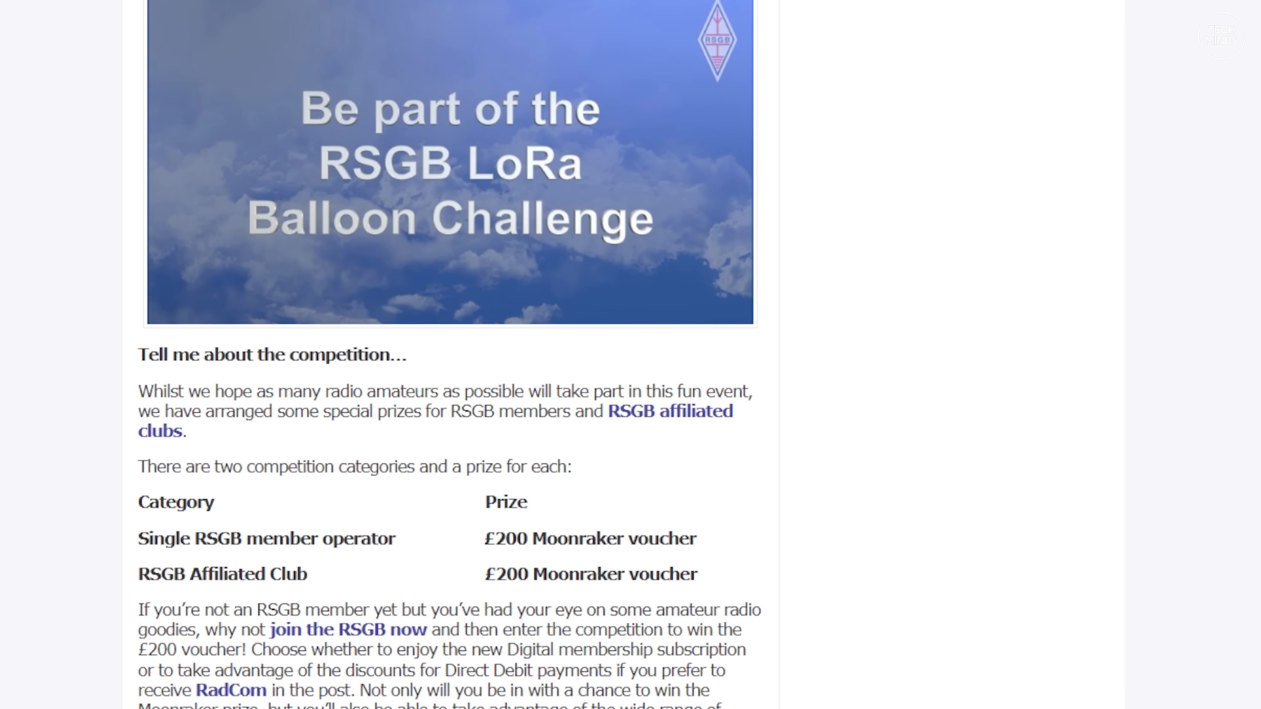